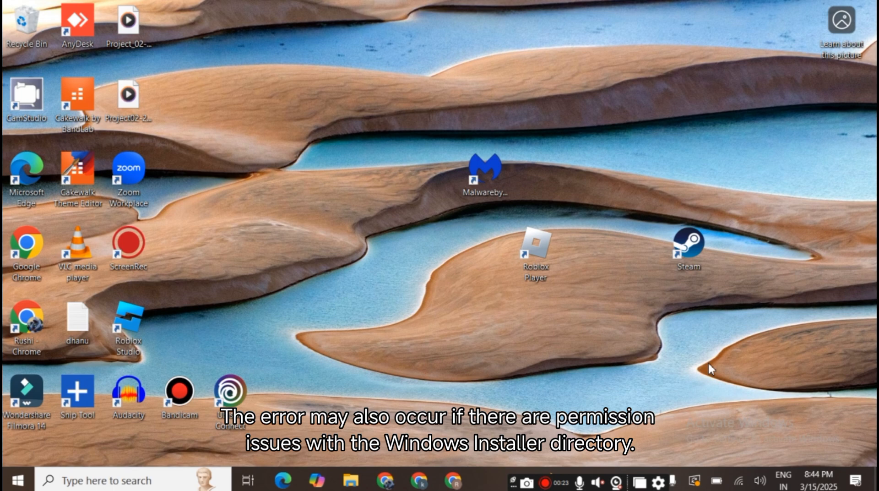
Open C:\Windows\Installer via Run and bring up the Installer folder's Properties
right_click(11, 479)
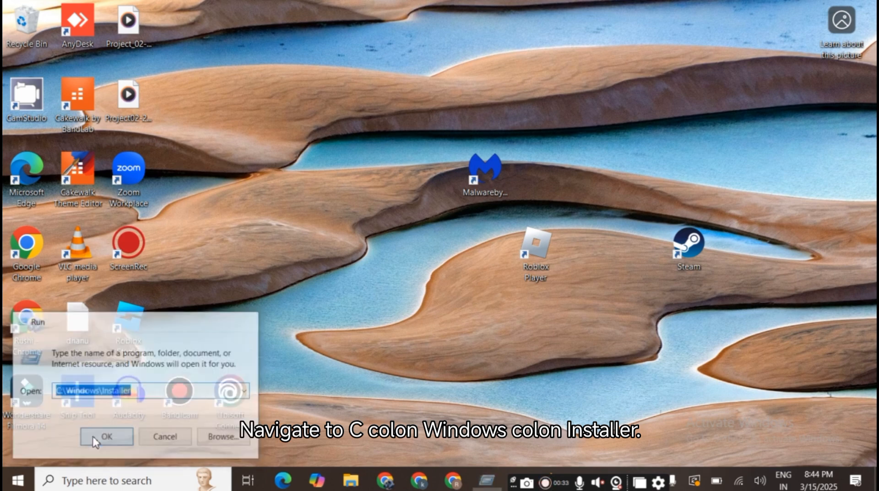
click(106, 436)
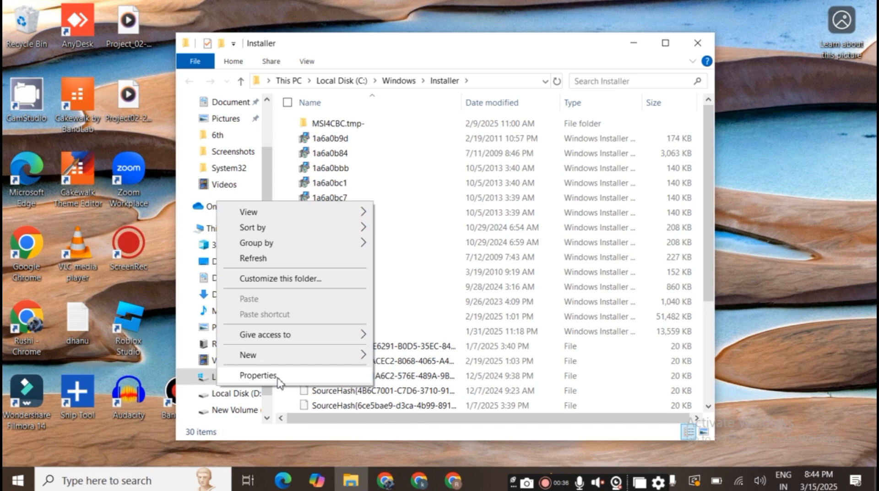
click(258, 375)
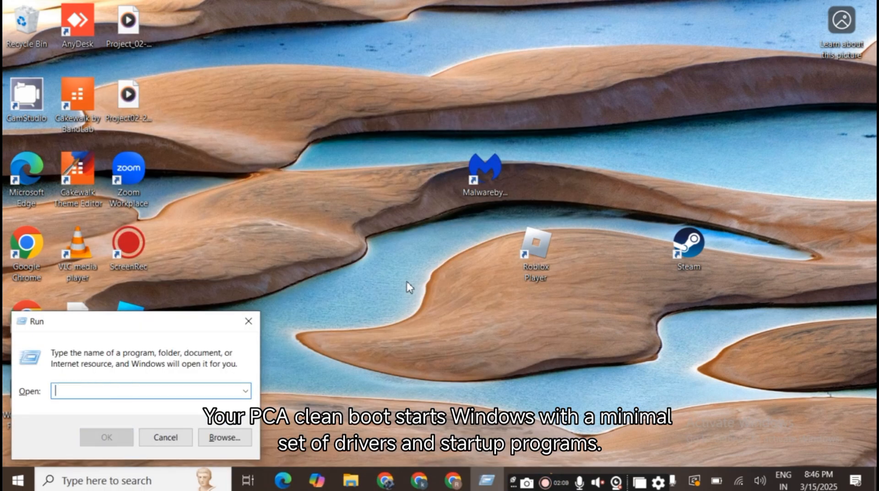
In msconfig, hide Microsoft services, disable all others, and open Task Manager for startup items
text(ms)
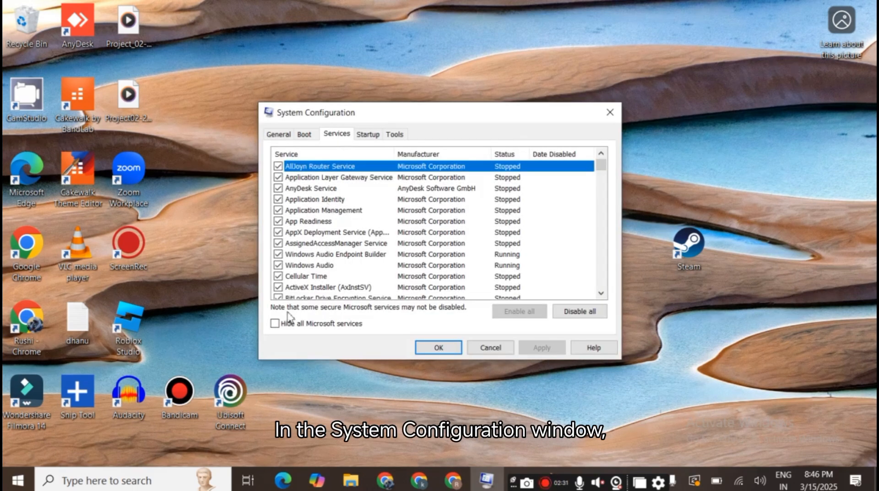
click(275, 323)
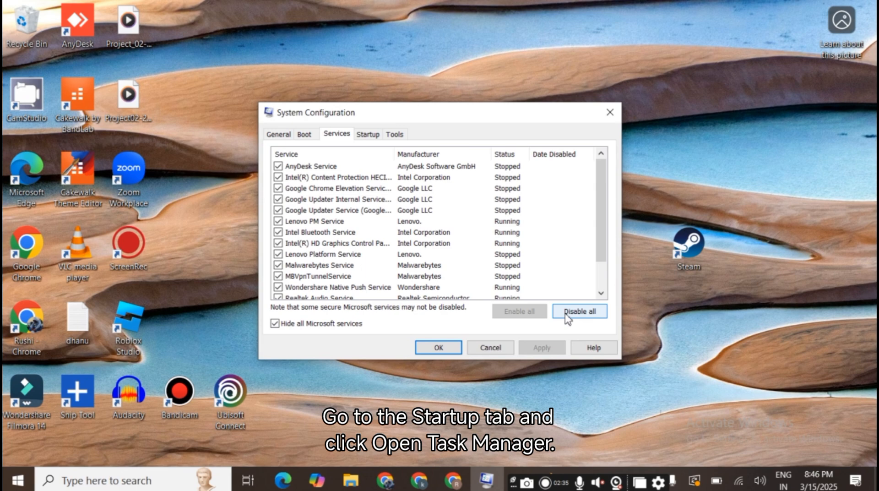
click(367, 134)
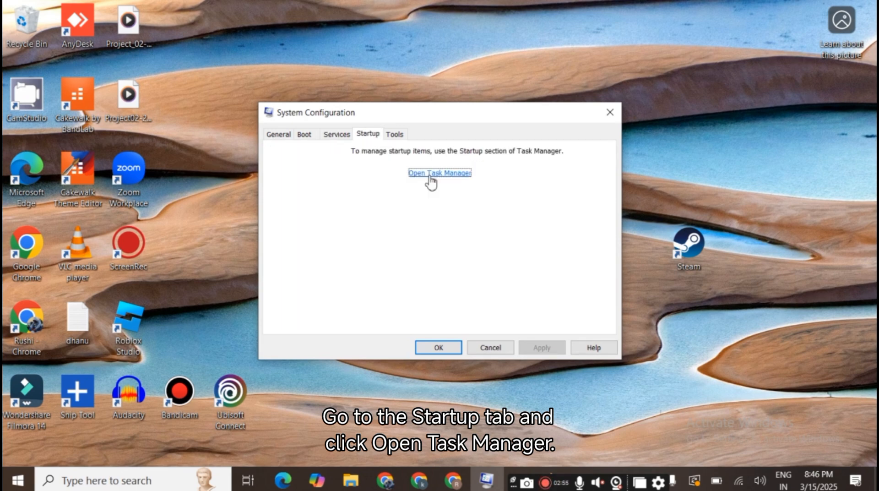
click(439, 173)
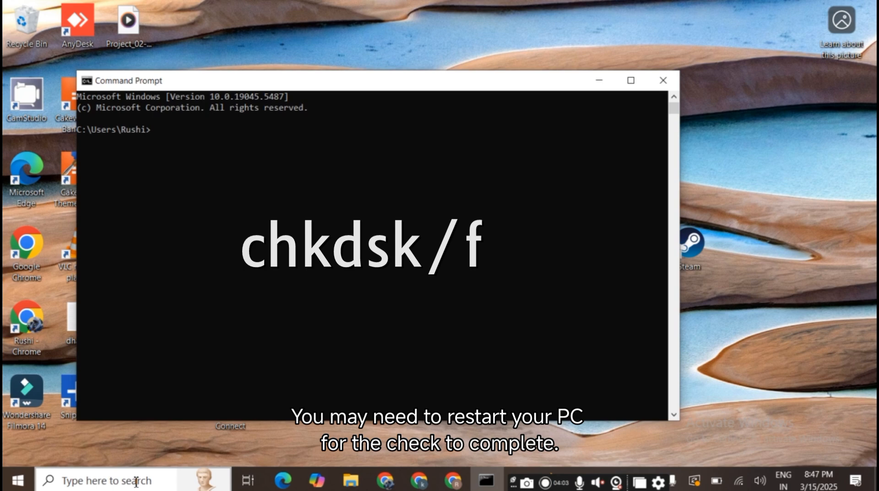
mouse_move(339, 72)
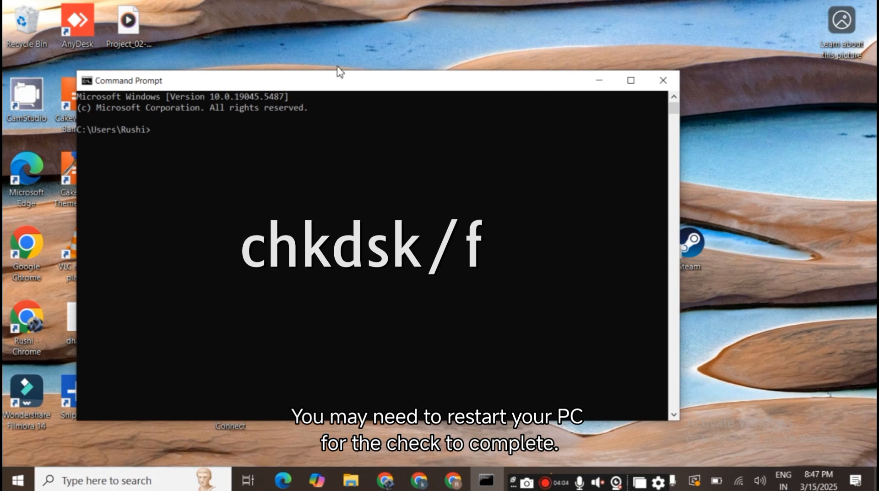
Close the Command Prompt window after running chkdsk /f
click(663, 80)
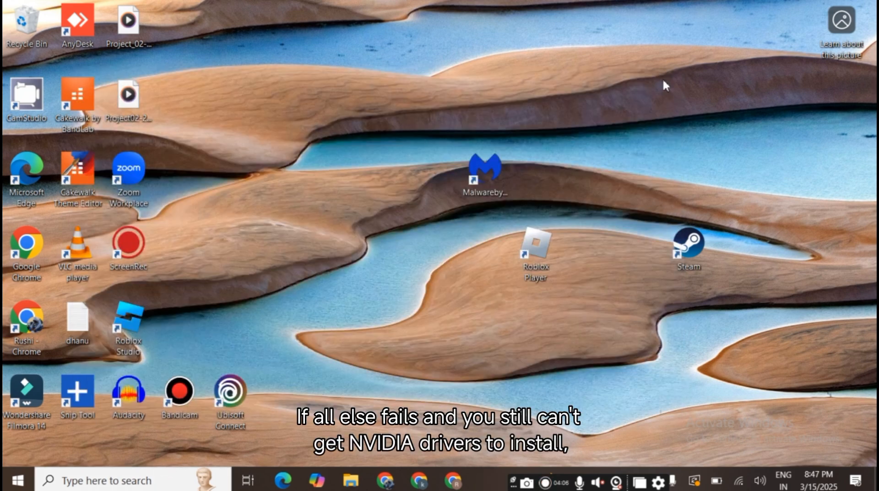